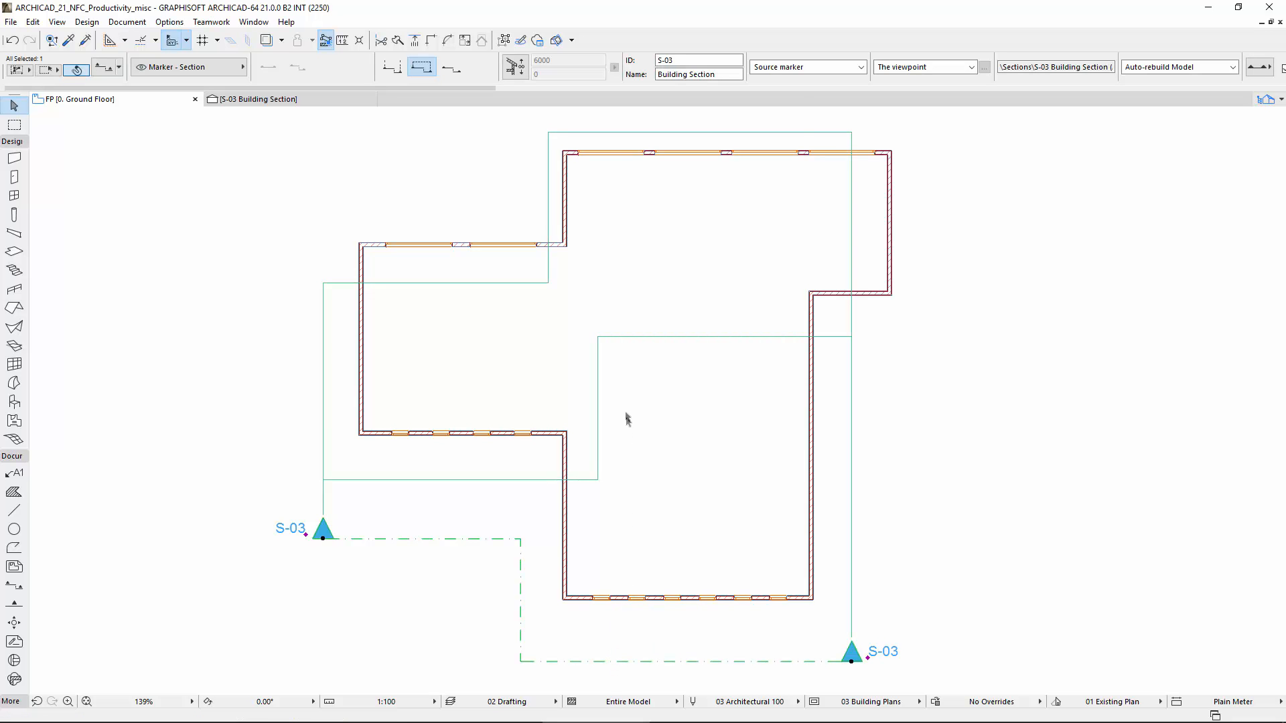
Step: Open section S-03 from its floor-plan marker with the current view settings
{"action": "right_click", "coordinate": [627, 418]}
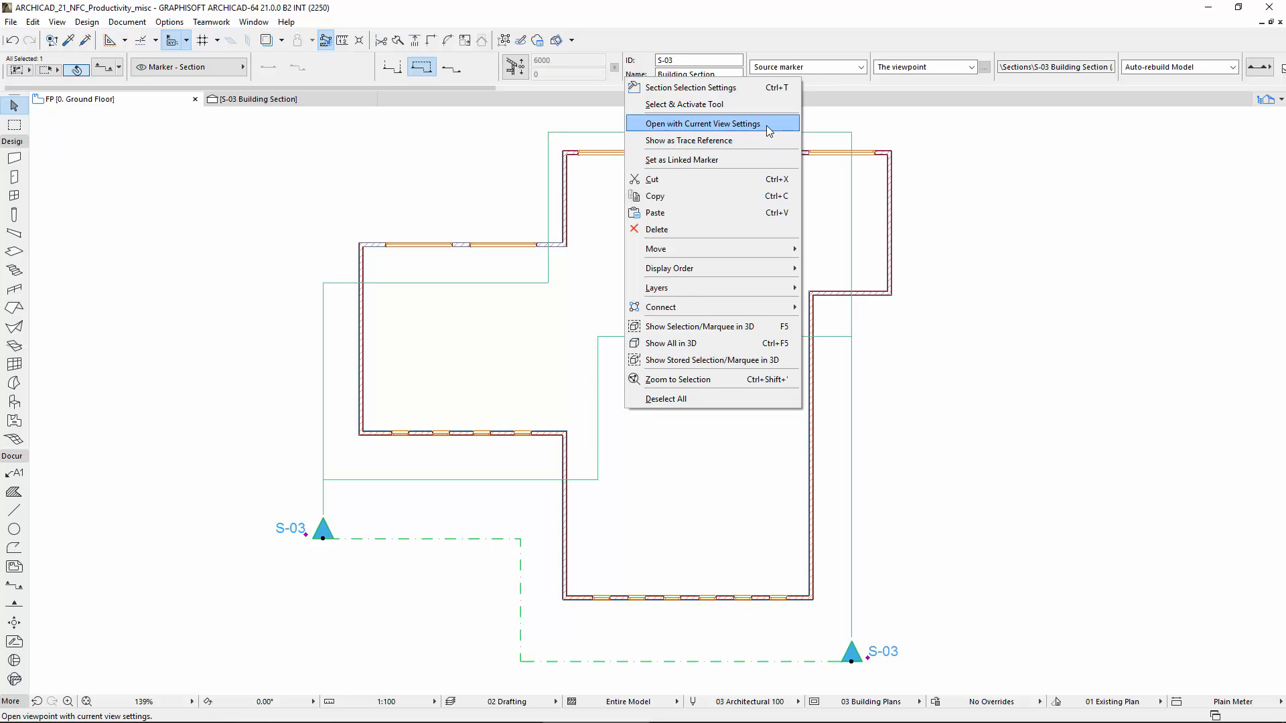
{"action": "left_click", "coordinate": [700, 123]}
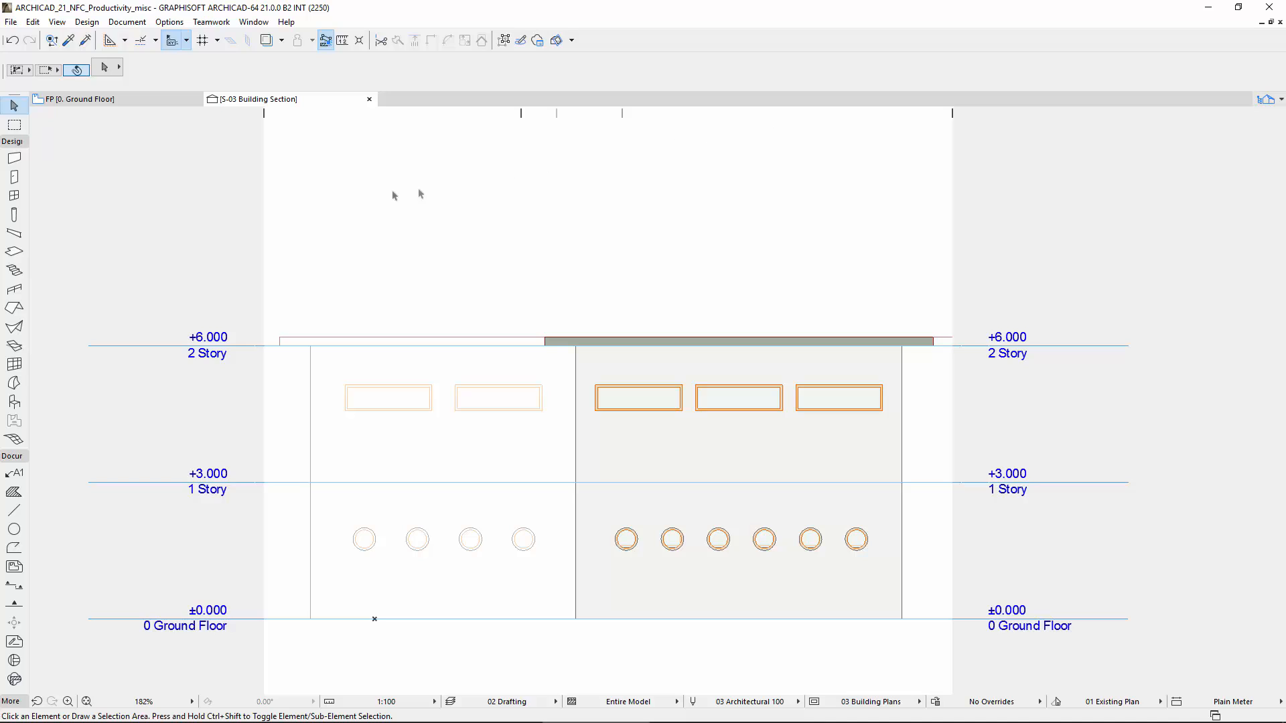
{"action": "mouse_move", "coordinate": [233, 514]}
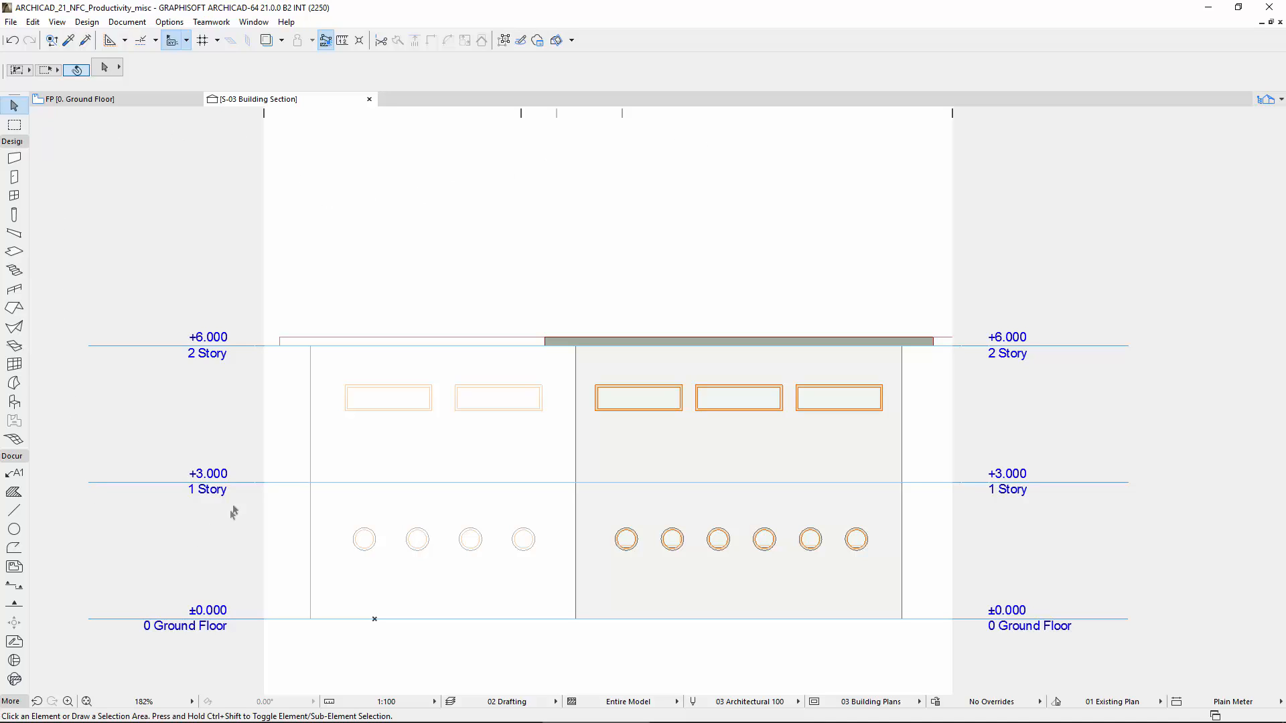
{"action": "mouse_move", "coordinate": [1035, 201]}
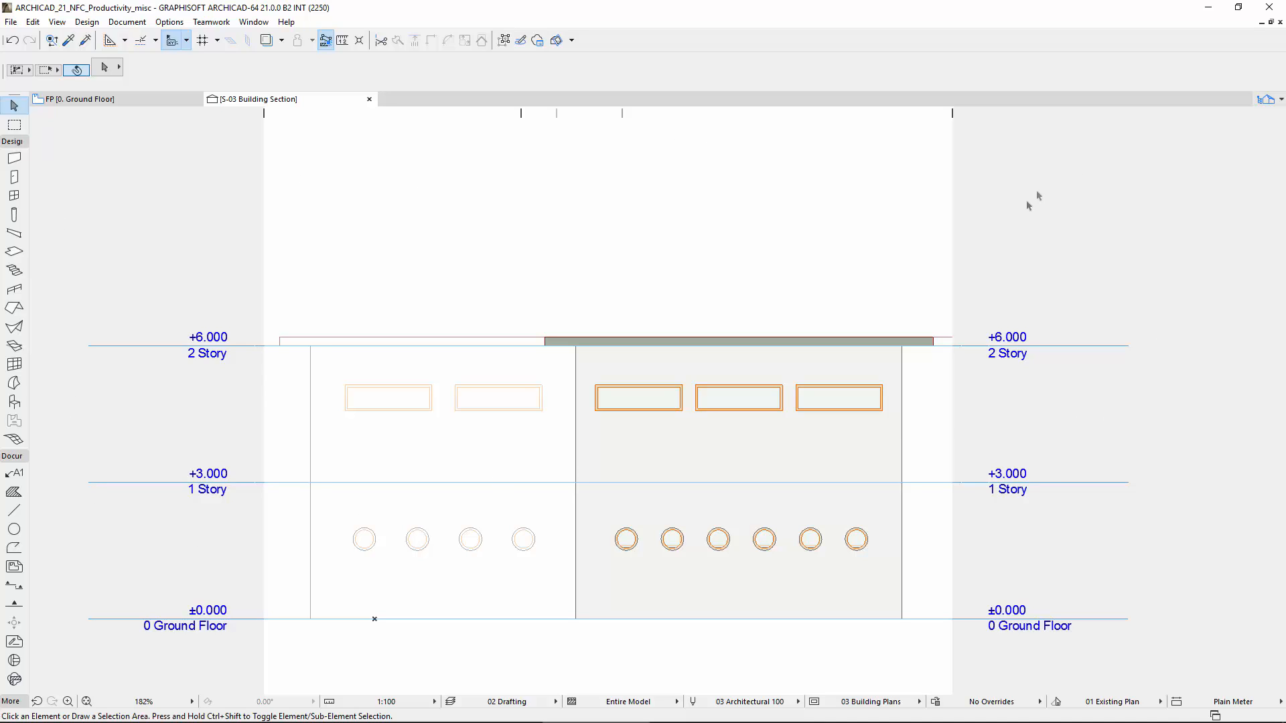
{"action": "mouse_move", "coordinate": [1120, 637]}
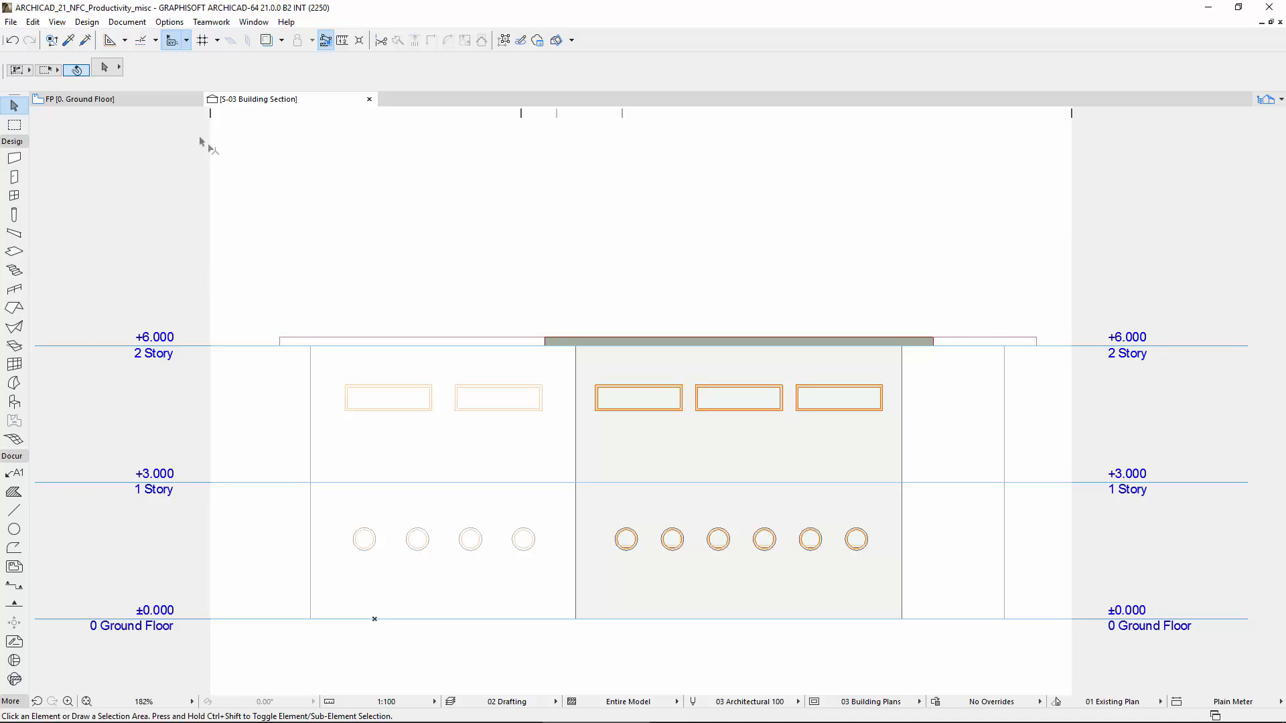
Step: Drag section S-03's horizontal boundaries outward to include more of the building
{"action": "left_click", "coordinate": [77, 98]}
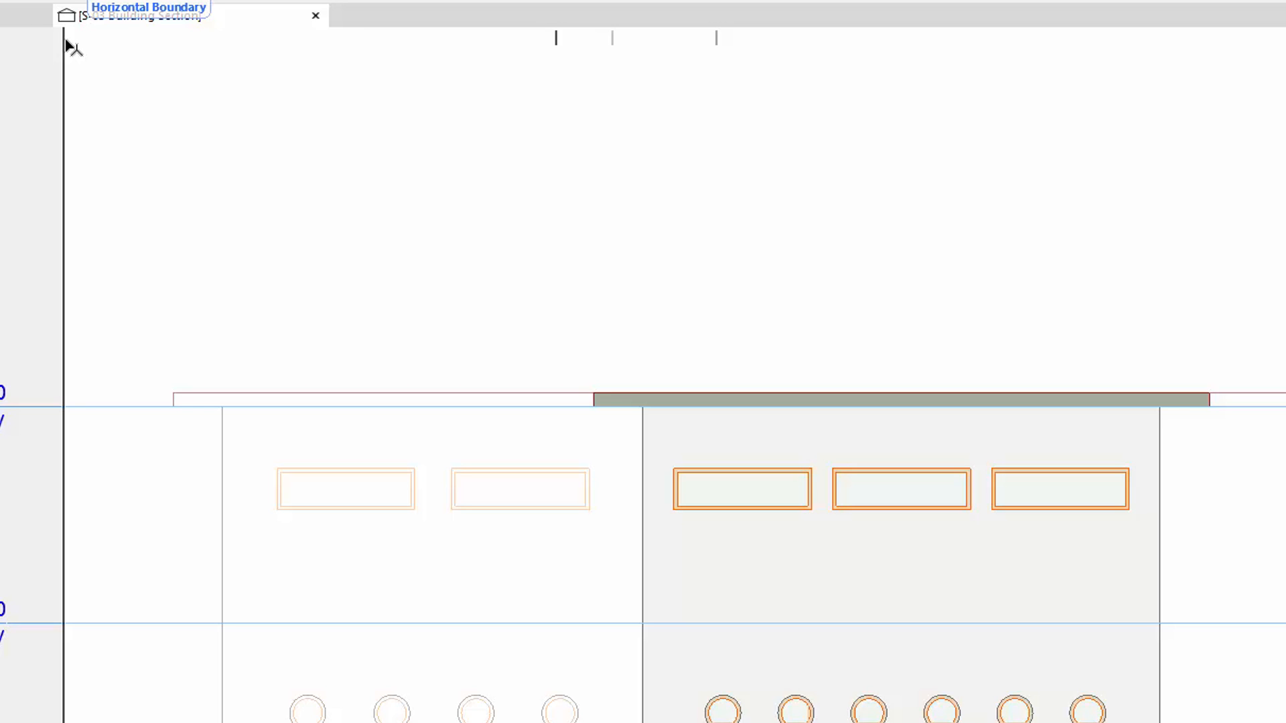
{"action": "mouse_move", "coordinate": [543, 69]}
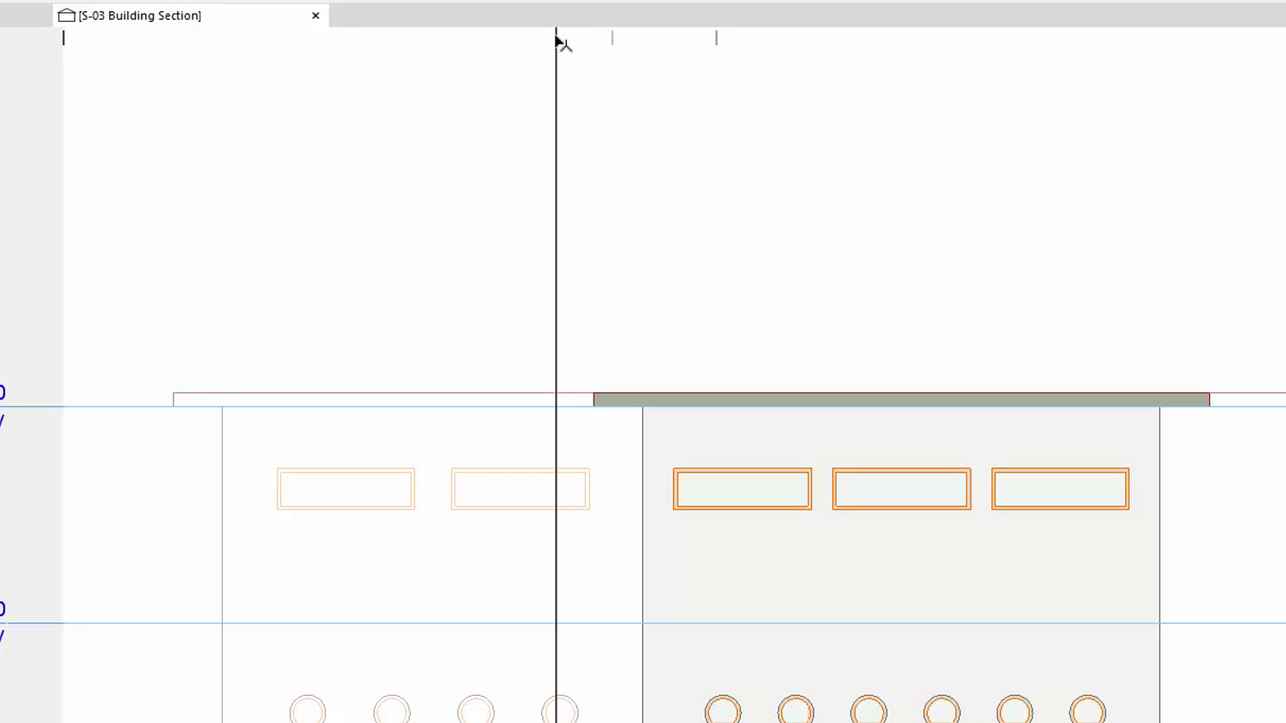
{"action": "mouse_move", "coordinate": [564, 43]}
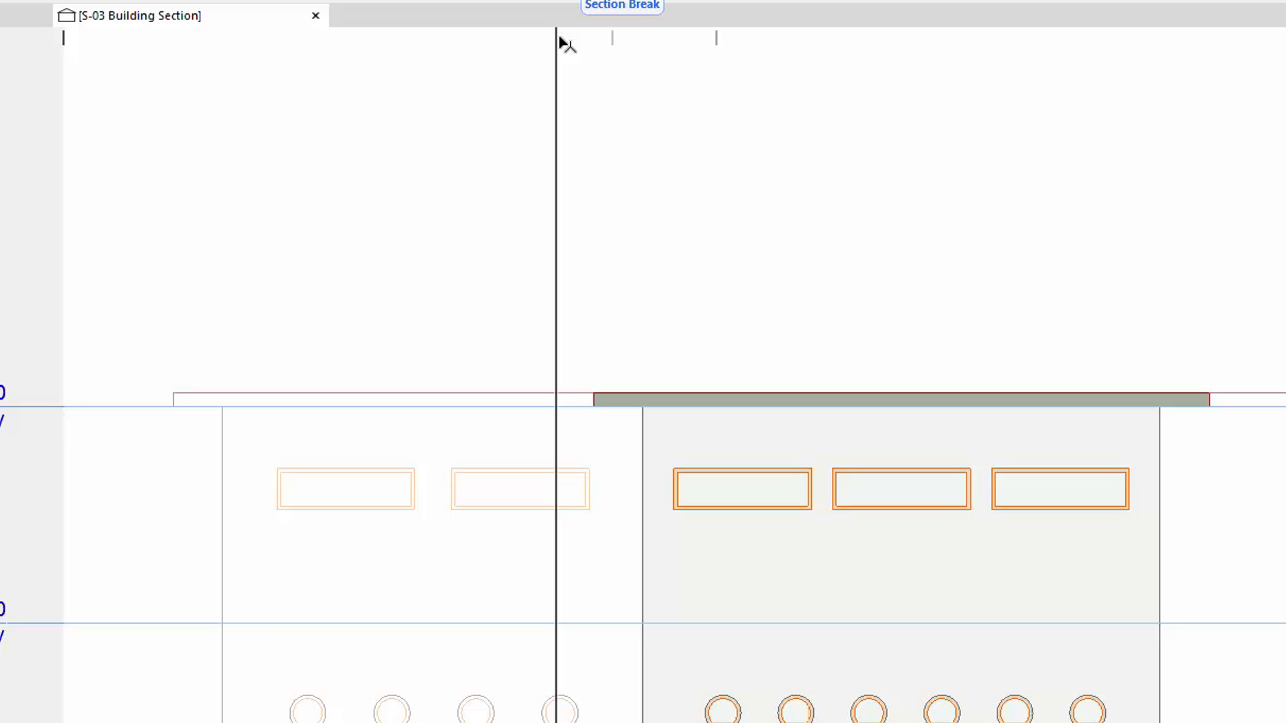
{"action": "left_click_drag", "start_coordinate": [560, 45], "coordinate": [721, 51]}
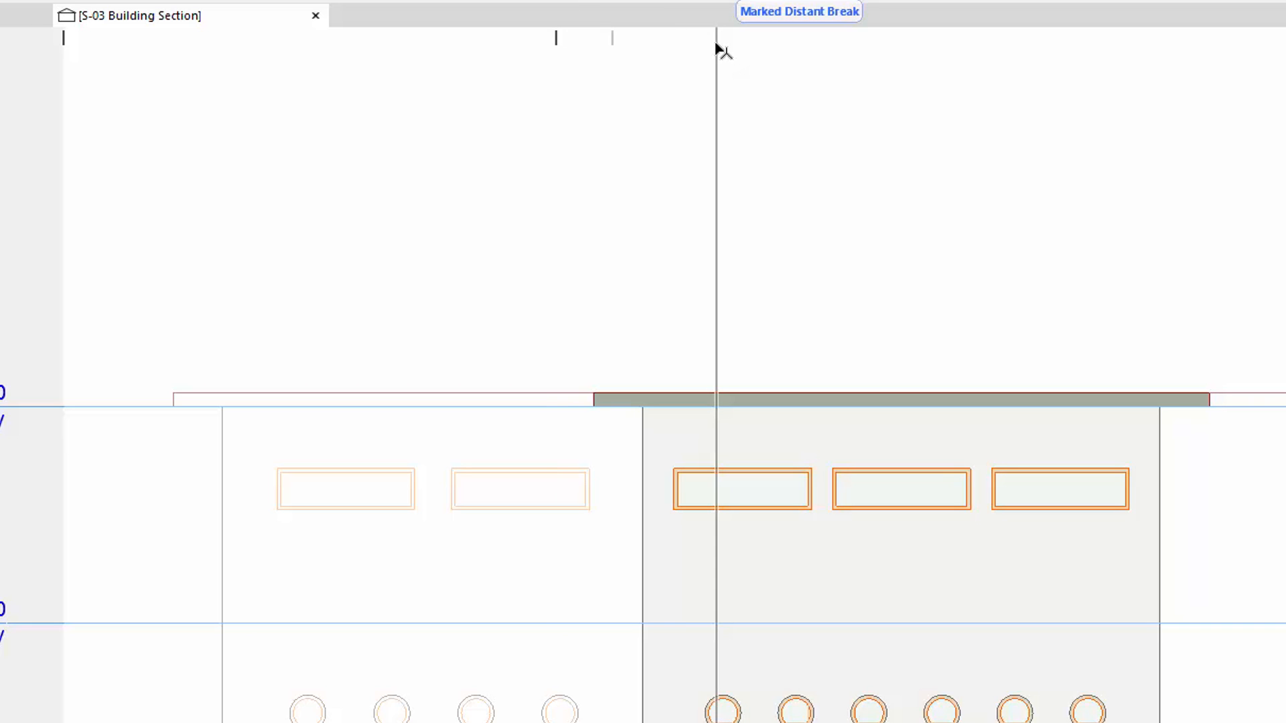
{"action": "mouse_move", "coordinate": [704, 50]}
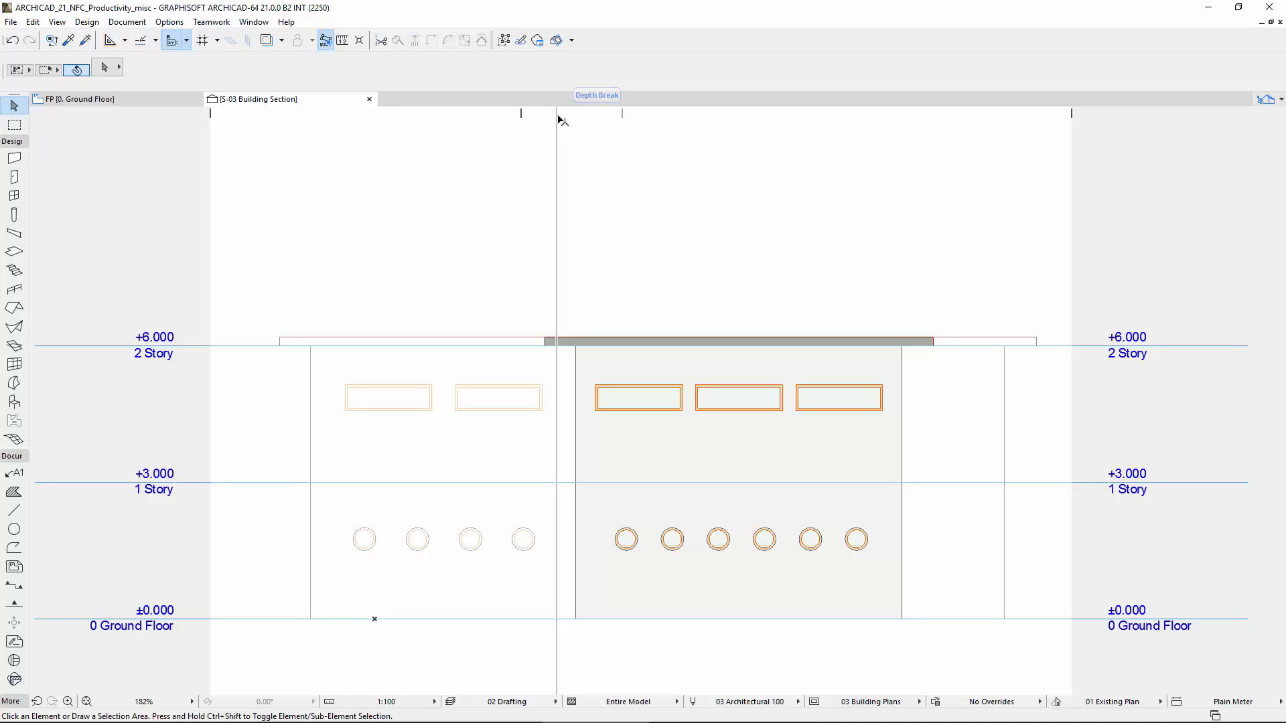
{"action": "mouse_move", "coordinate": [564, 123]}
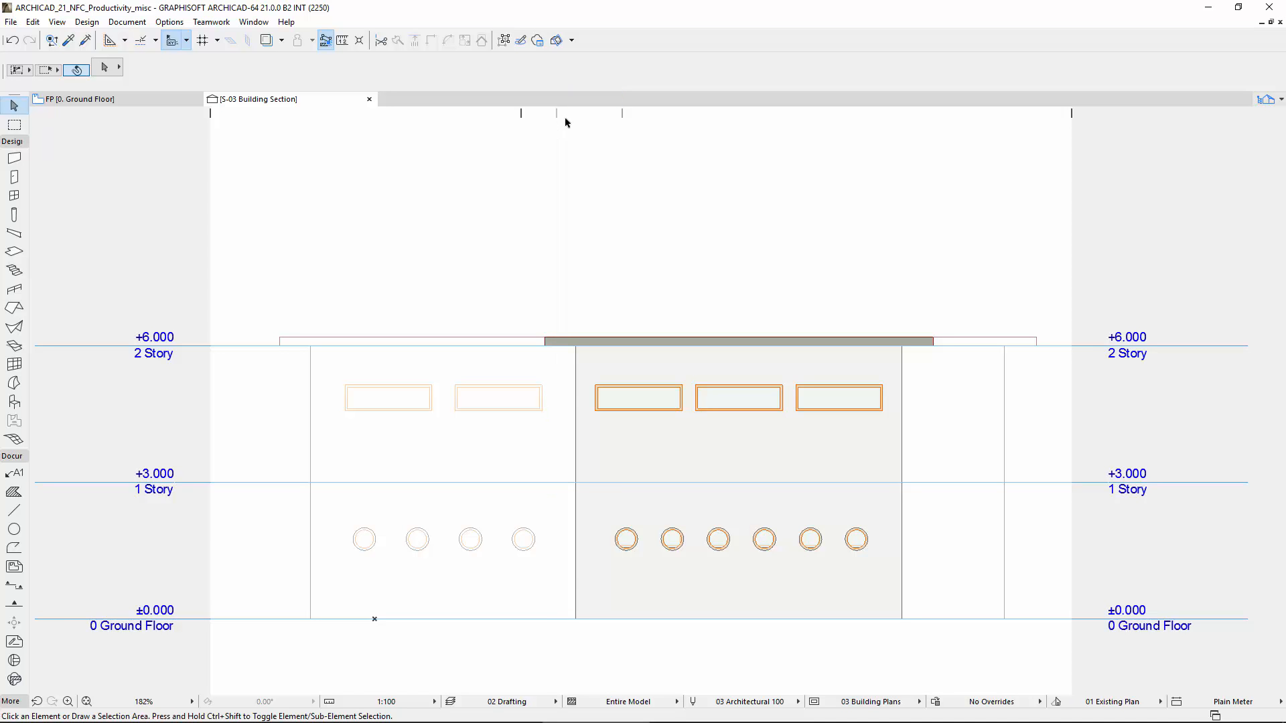
Step: Drag the S-03 section break handle to a new distance along the section
{"action": "left_click", "coordinate": [521, 113]}
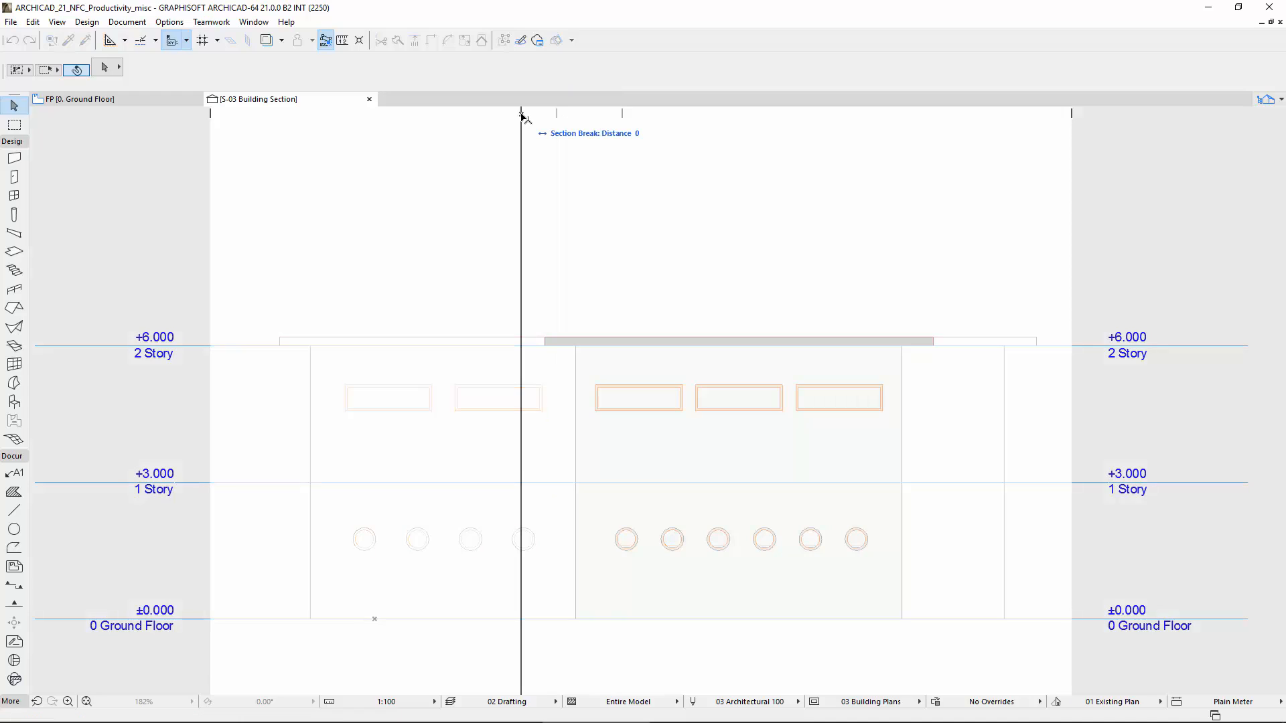
{"action": "left_click_drag", "start_coordinate": [521, 114], "coordinate": [933, 114]}
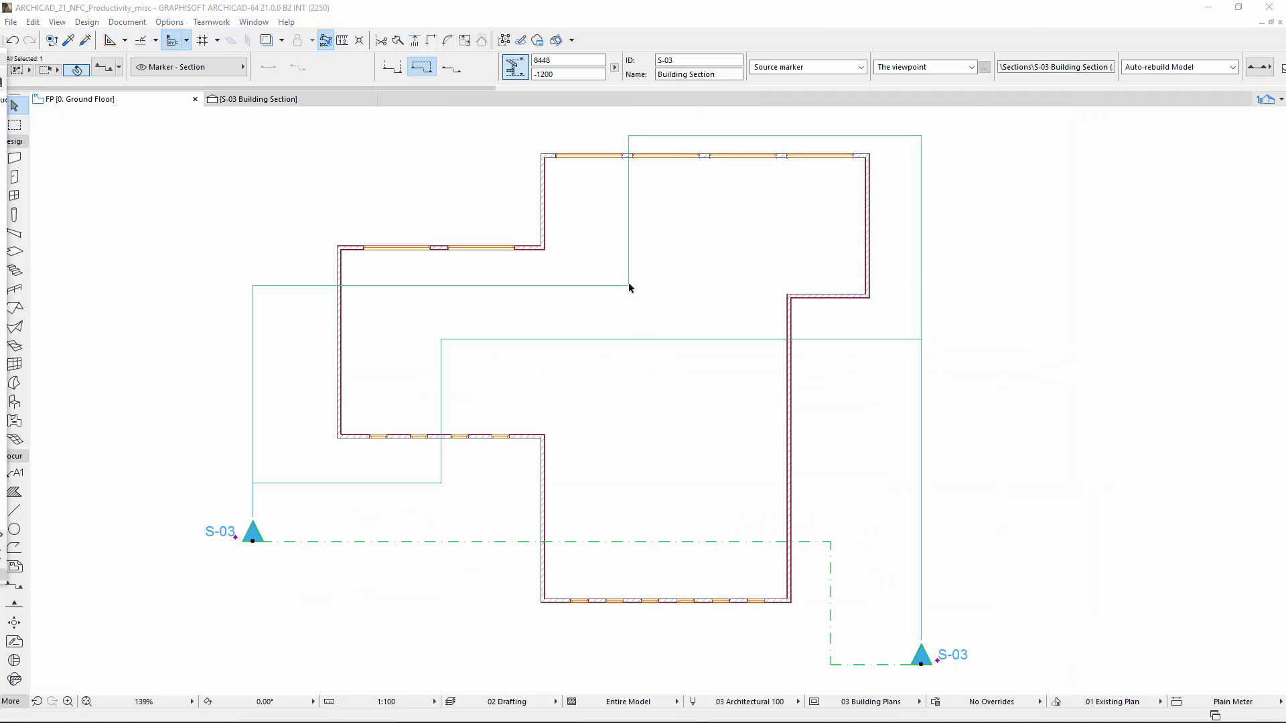
{"action": "mouse_move", "coordinate": [444, 343]}
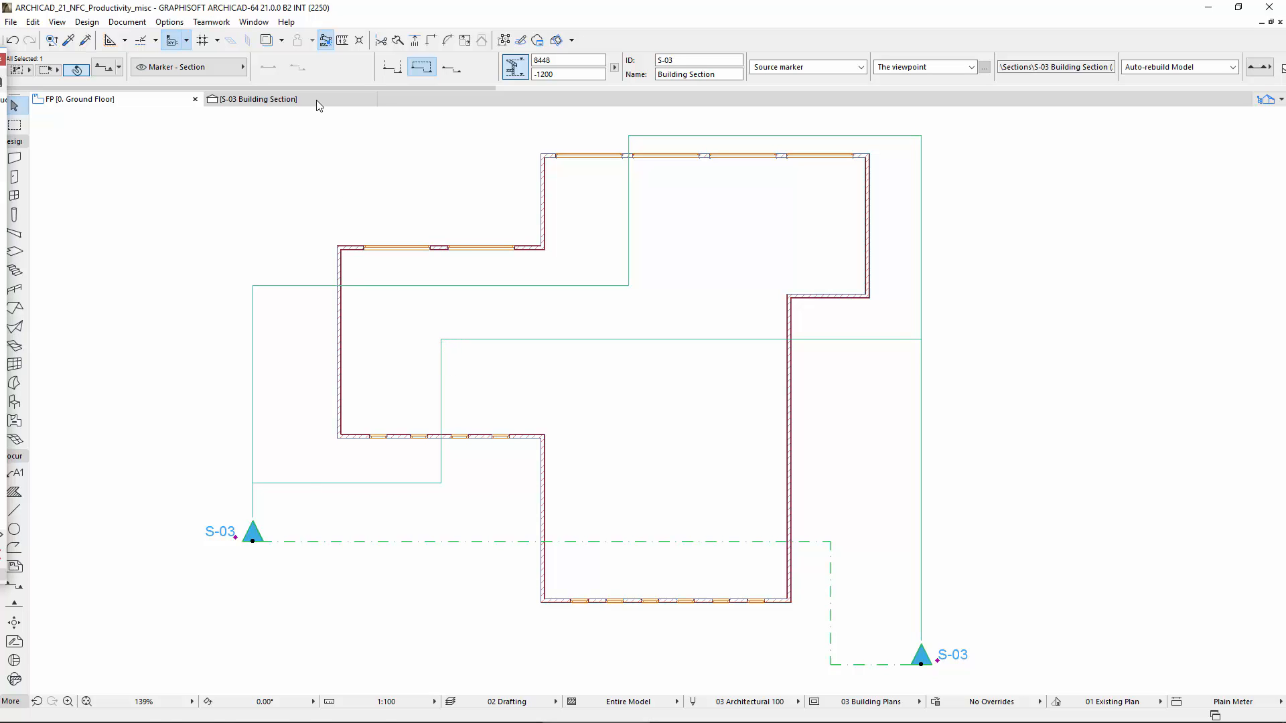
Step: In the S-03 section view, relocate the marked distant break so the cut line runs straight
{"action": "left_click", "coordinate": [258, 98]}
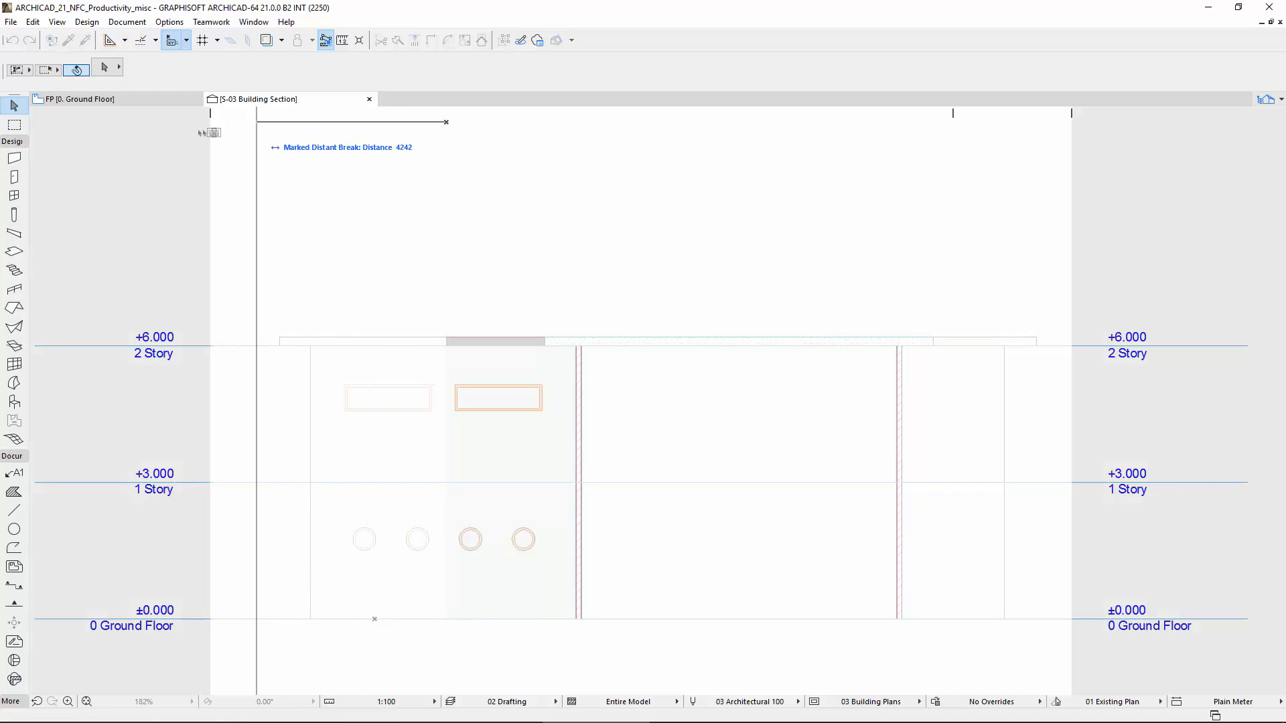
{"action": "left_click", "coordinate": [78, 98]}
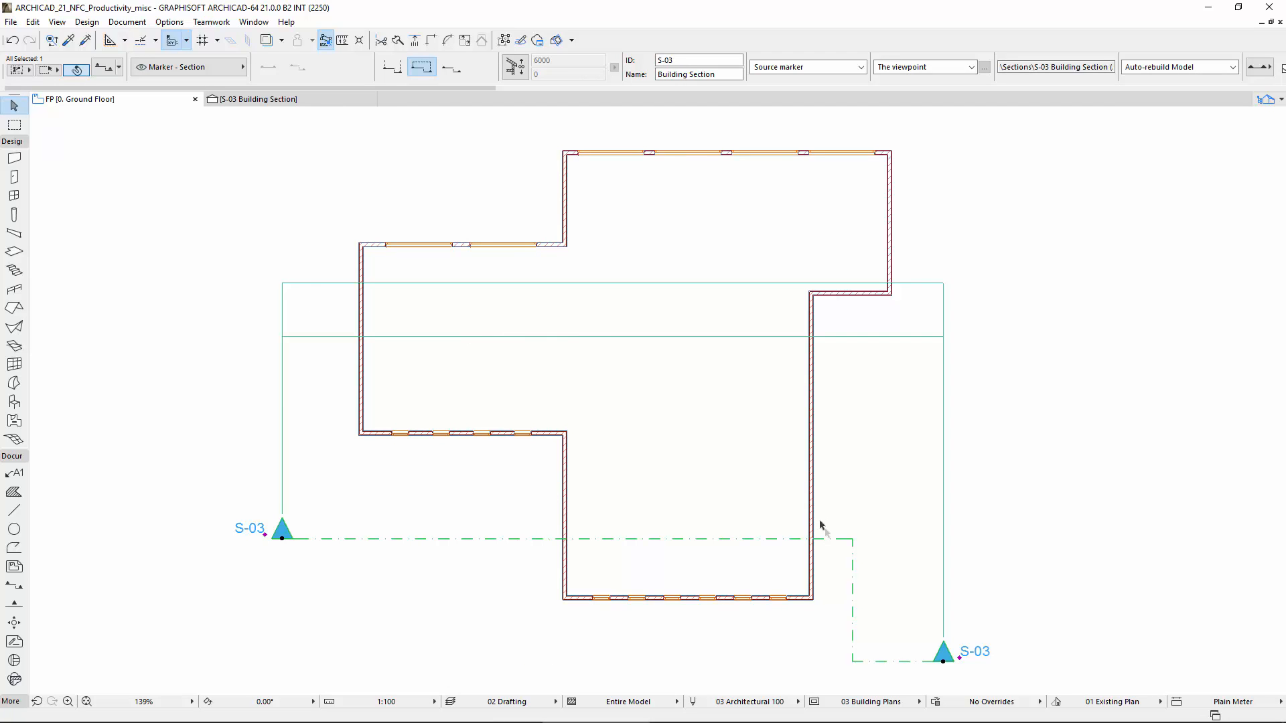
{"action": "mouse_move", "coordinate": [305, 107]}
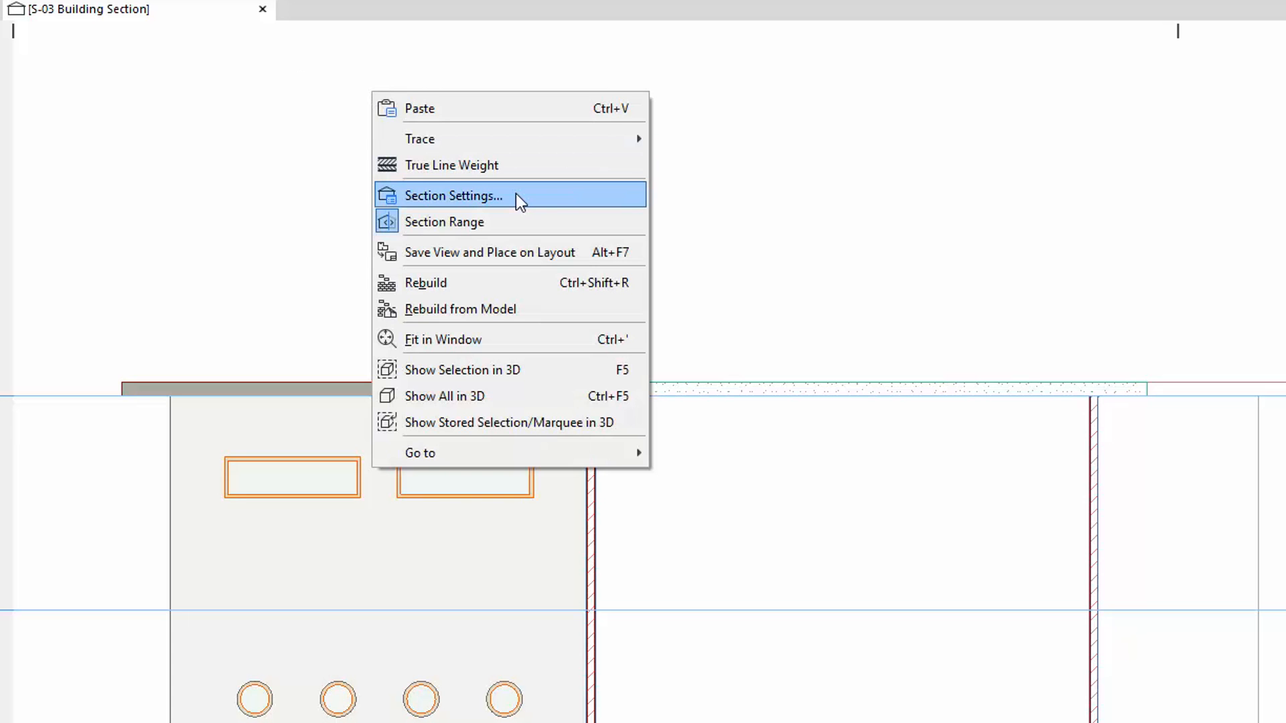
Step: In Section Settings, set S-03's vertical range to Limited between 0 and 6000 and apply
{"action": "left_click", "coordinate": [454, 195]}
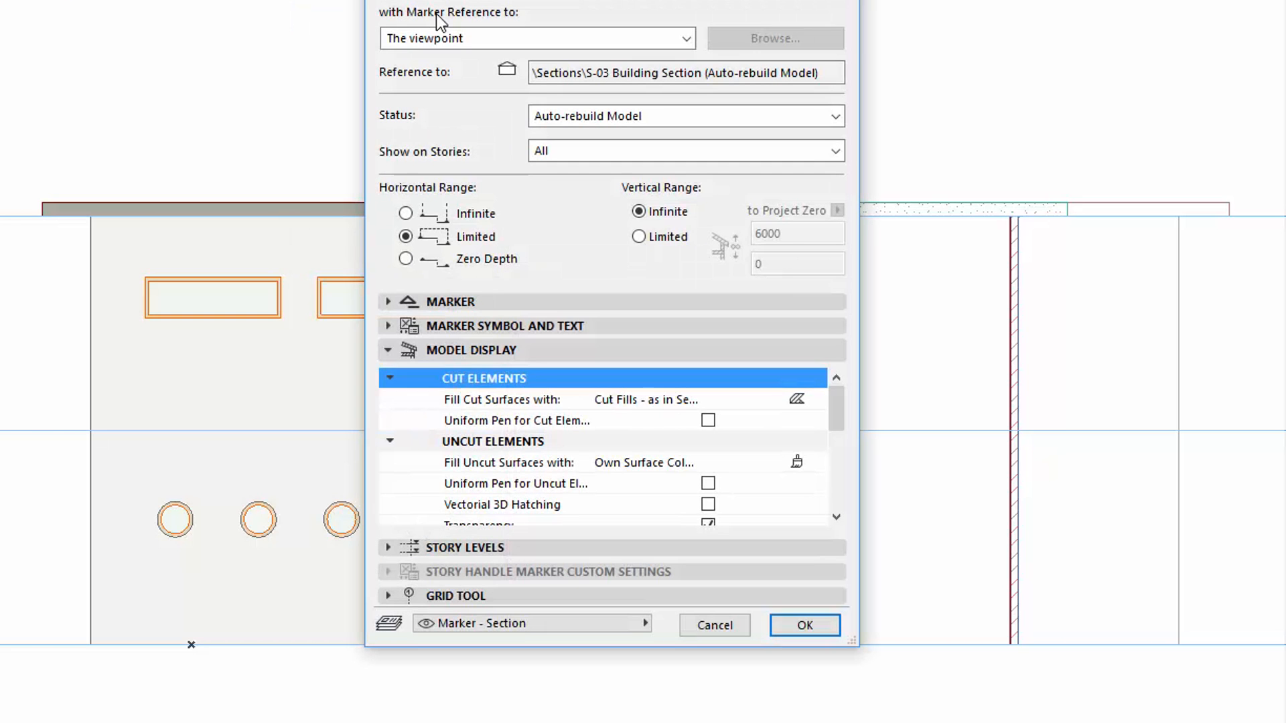
{"action": "left_click", "coordinate": [639, 237]}
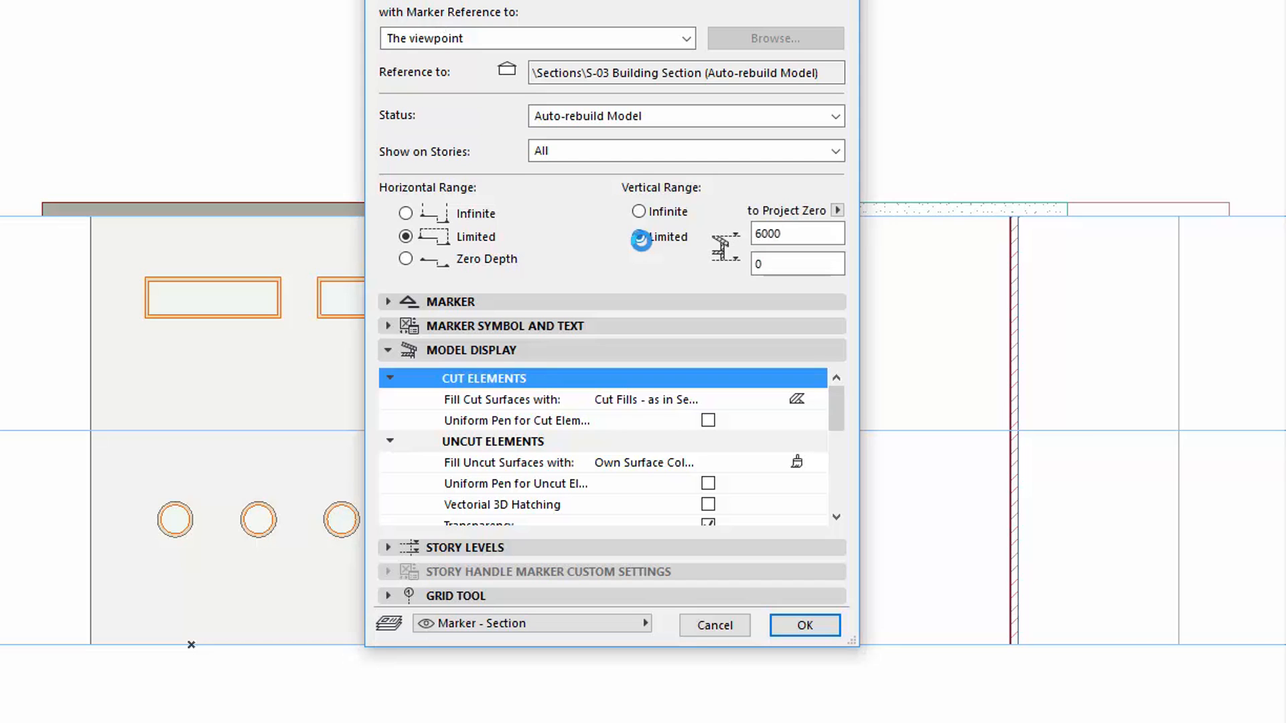
{"action": "left_click", "coordinate": [802, 626]}
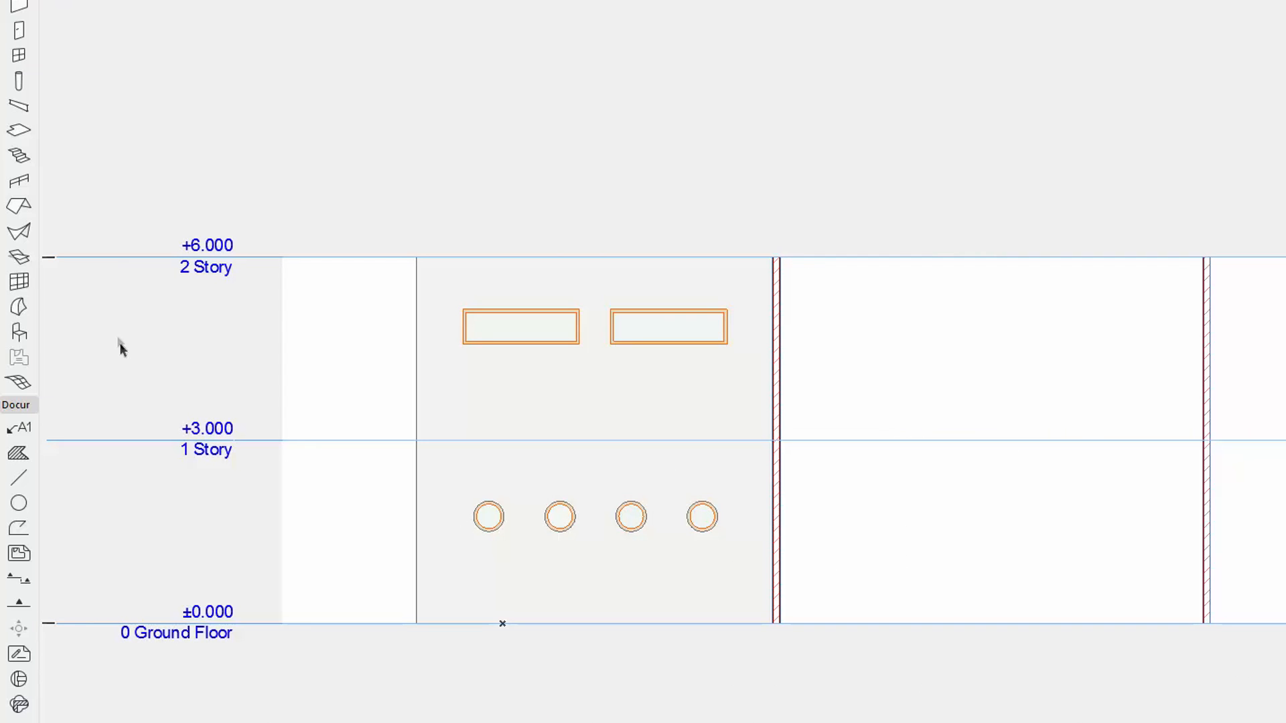
{"action": "mouse_move", "coordinate": [78, 256]}
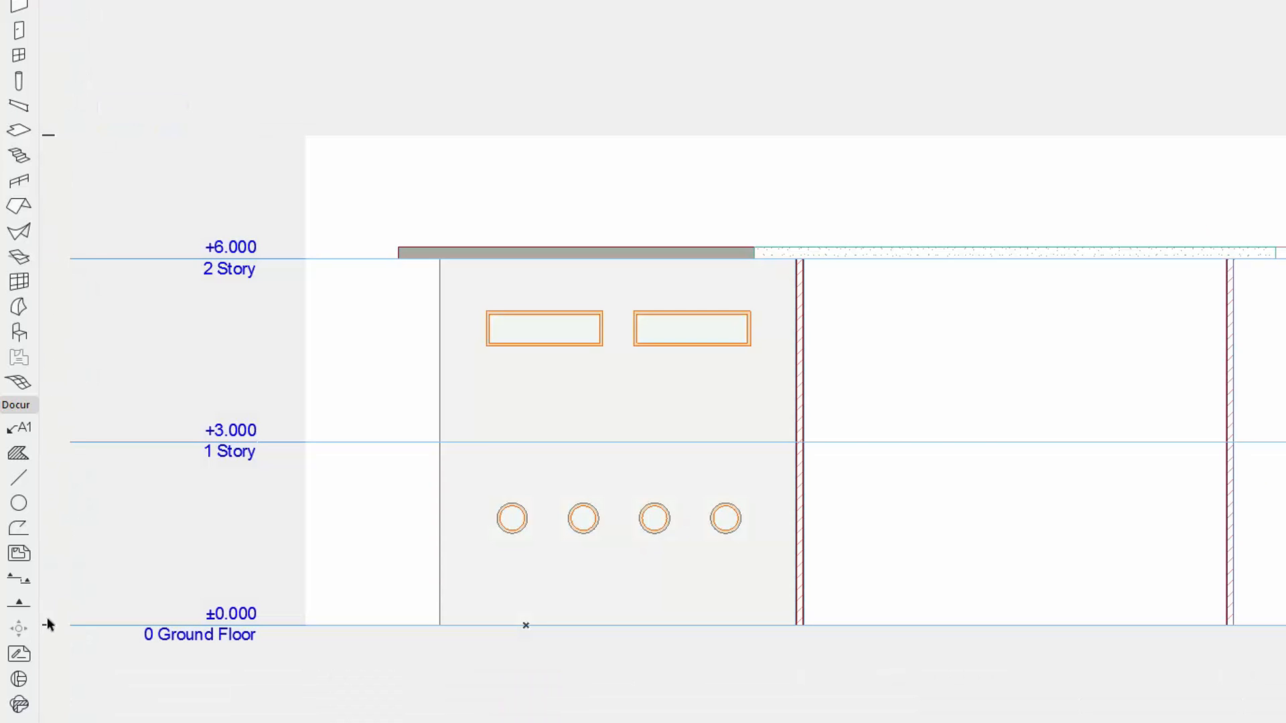
{"action": "mouse_move", "coordinate": [72, 700]}
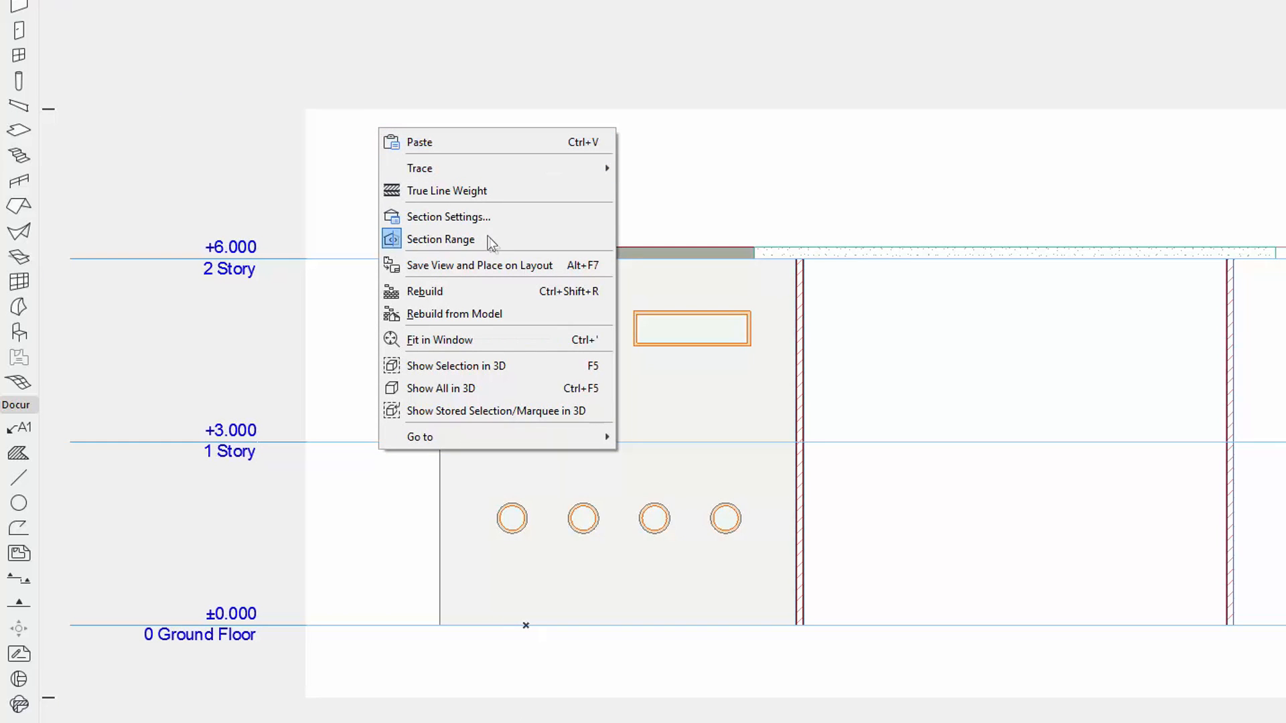
{"action": "mouse_move", "coordinate": [492, 238]}
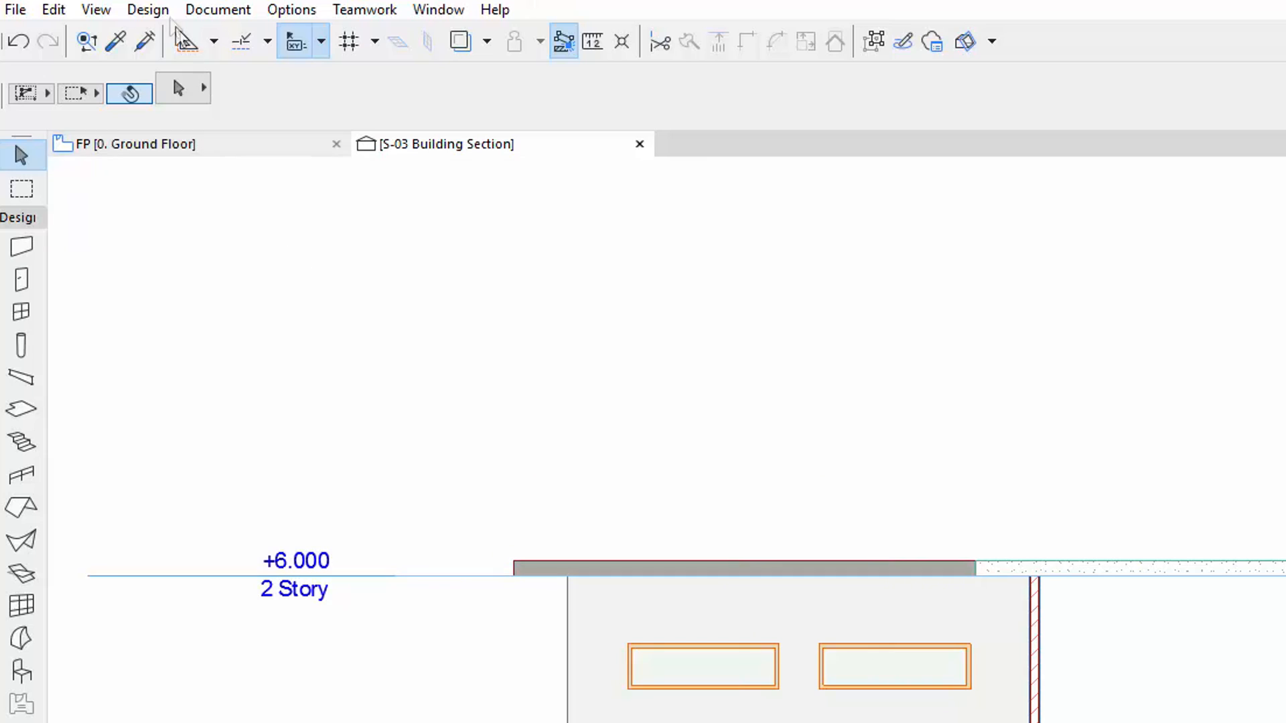
Step: Toggle Section/Elevation Range feedback from the Design menu to grey out areas outside S-03's limits
{"action": "left_click", "coordinate": [148, 9]}
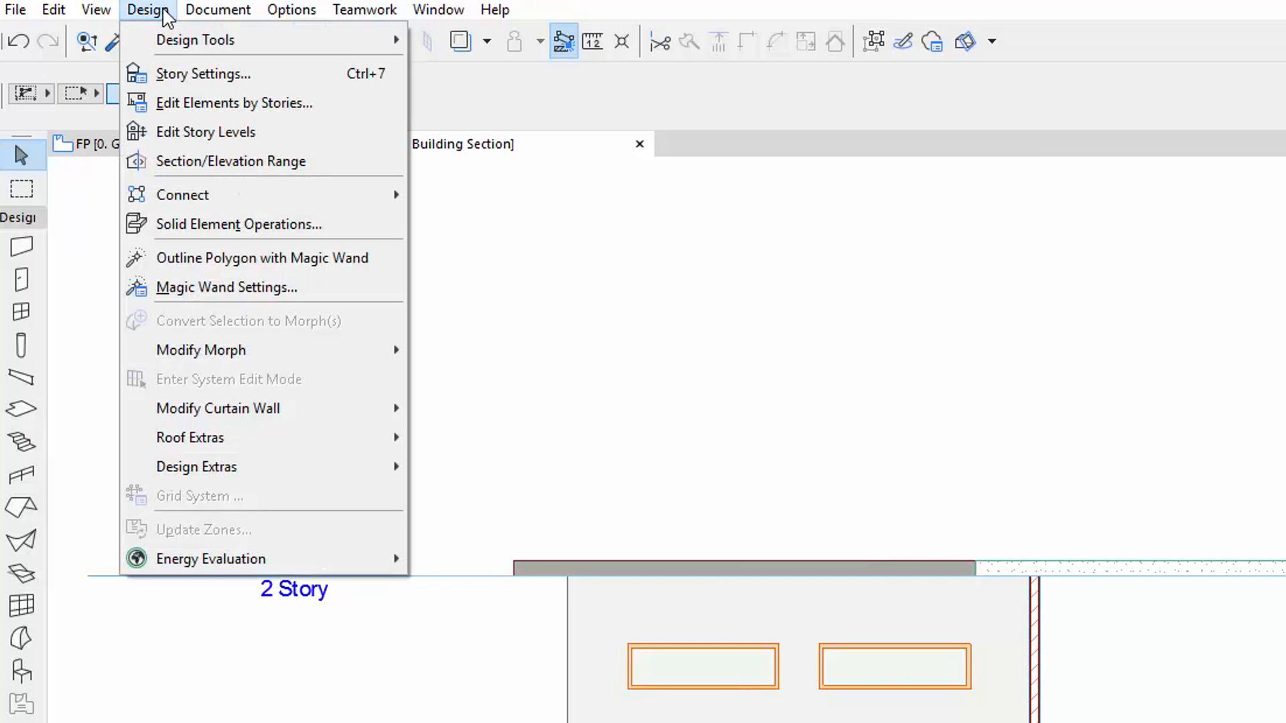
{"action": "mouse_move", "coordinate": [263, 103]}
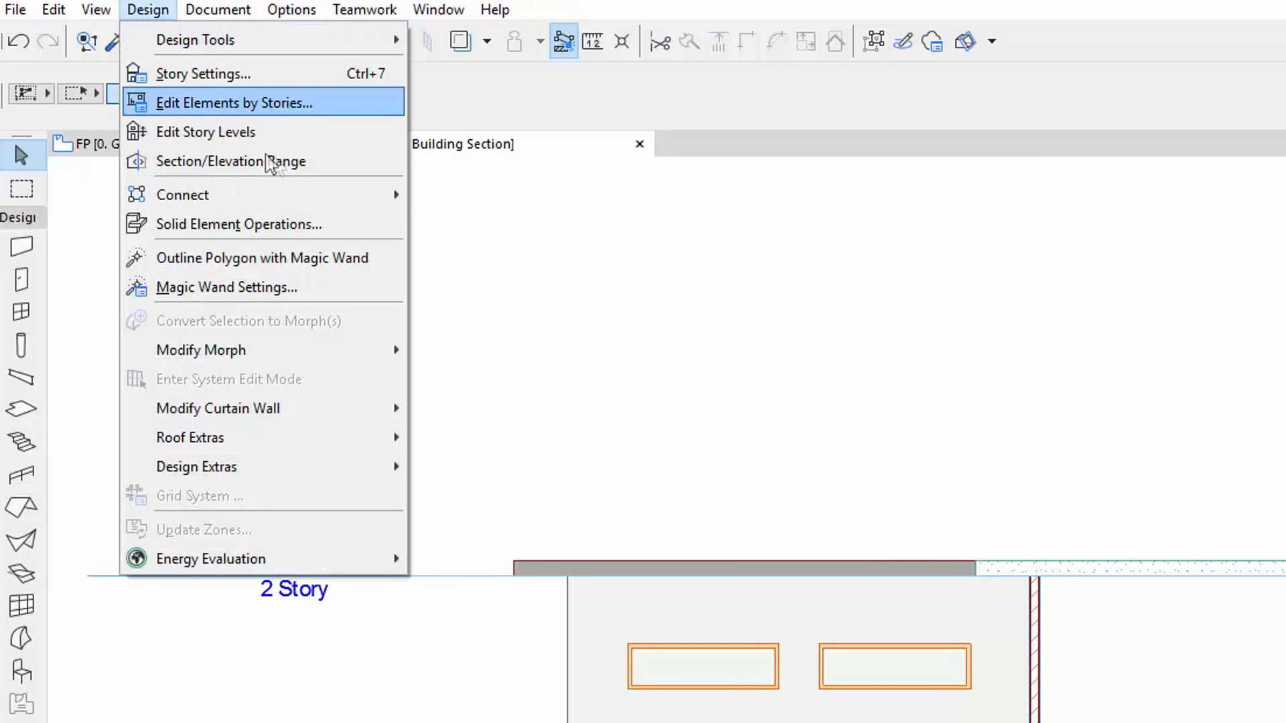
{"action": "mouse_move", "coordinate": [263, 161]}
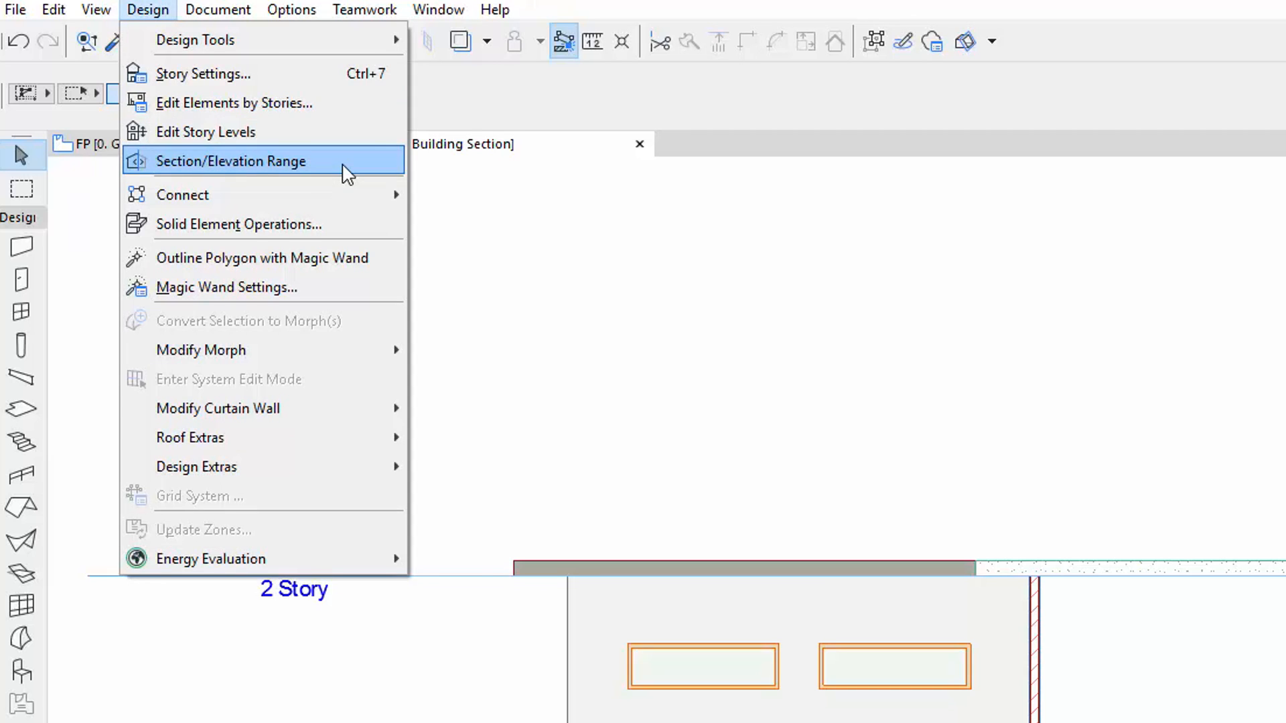
{"action": "left_click", "coordinate": [231, 160]}
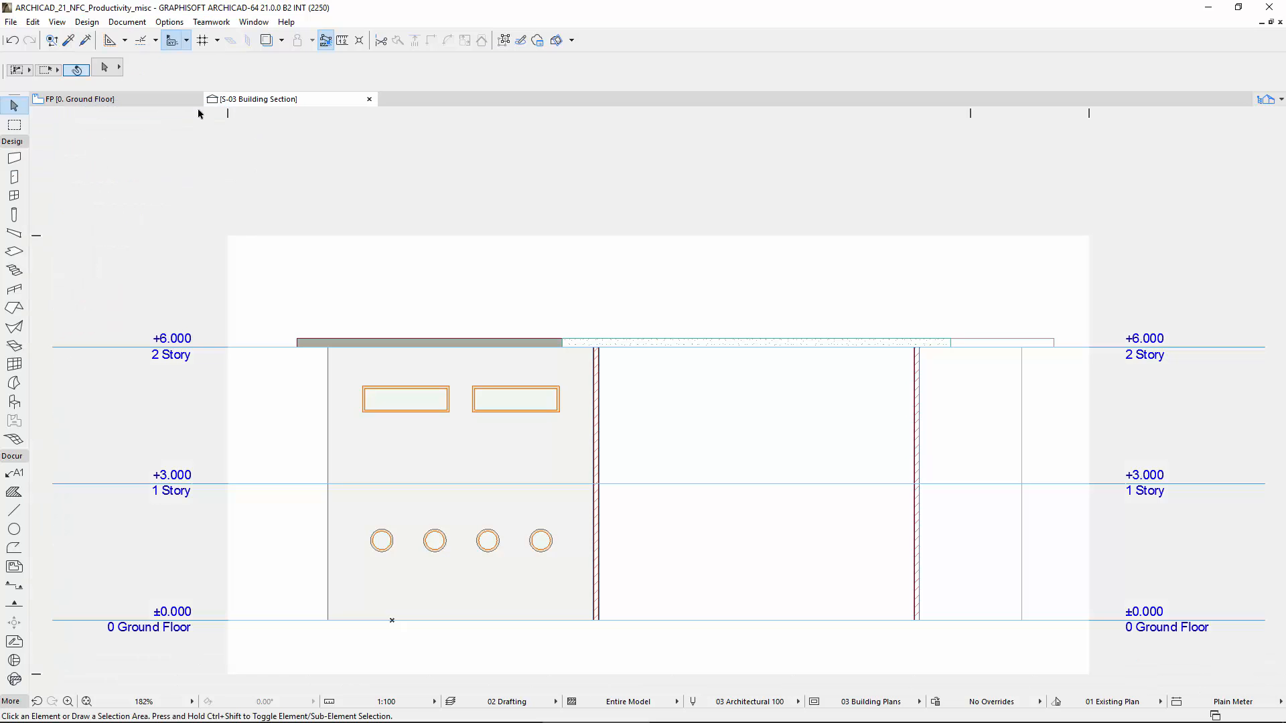